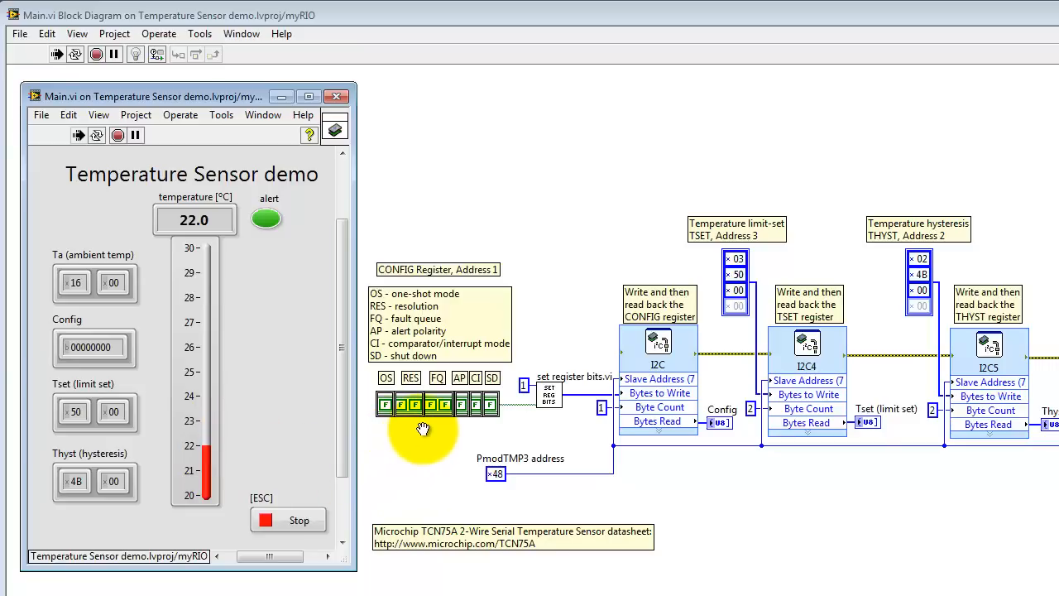
{"action": "mouse_move", "coordinate": [263, 268]}
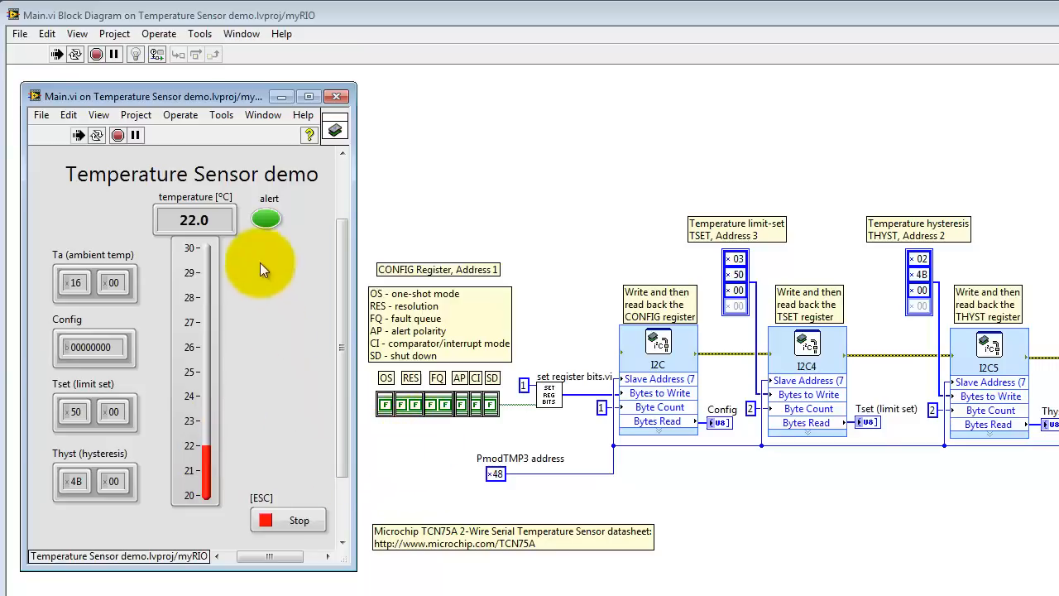
{"action": "mouse_move", "coordinate": [306, 228]}
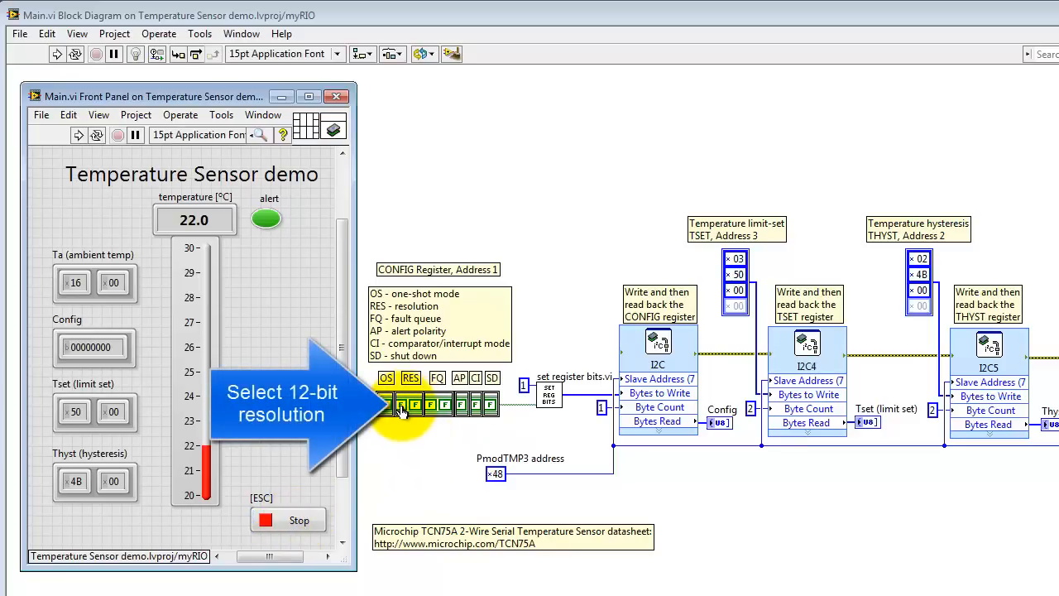
Toggle the RES Boolean constants in the CONFIG register for 12-bit resolution
{"action": "left_click", "coordinate": [337, 96]}
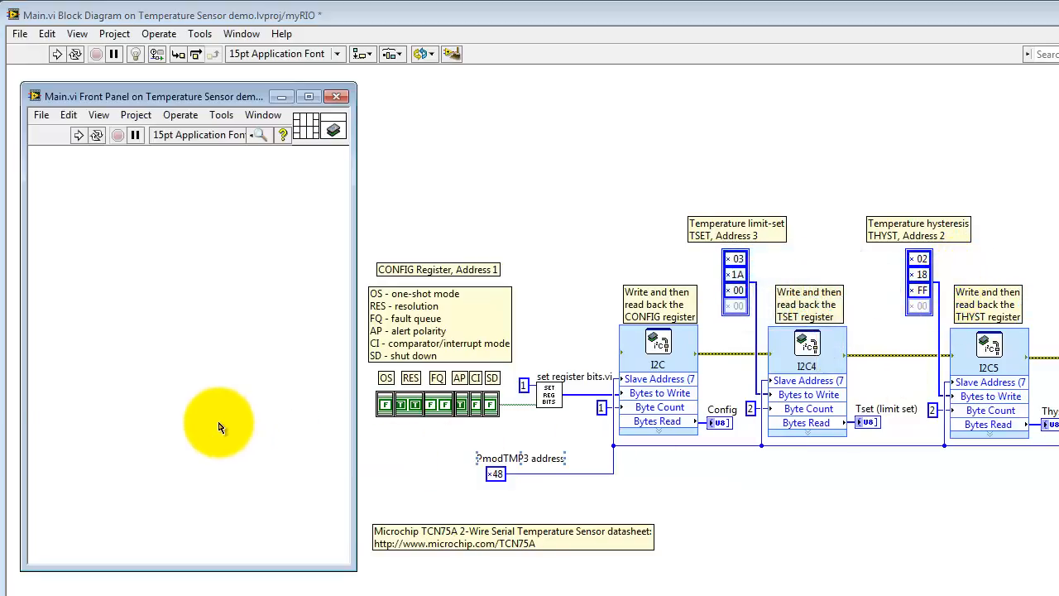
Run the VI on the myRIO, saving the modified VI when prompted
{"action": "left_click", "coordinate": [80, 135]}
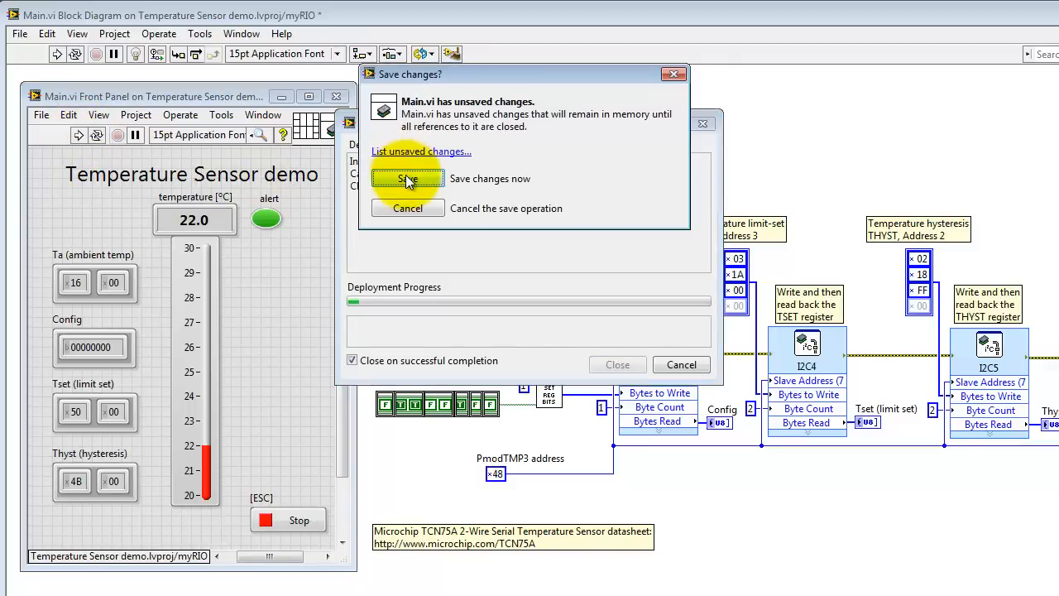
{"action": "left_click", "coordinate": [407, 179]}
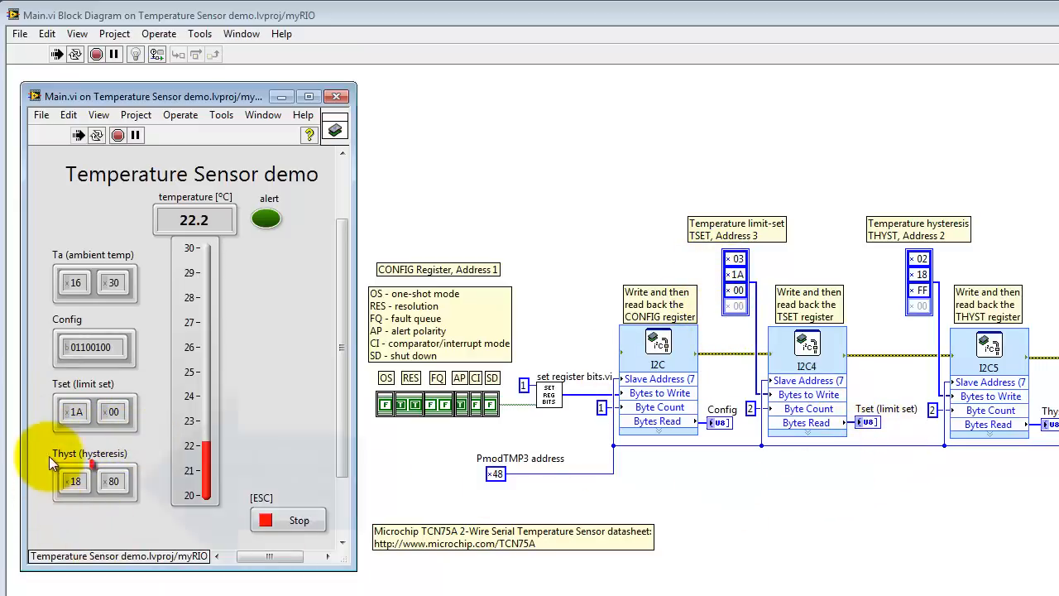
Watch the temperature climb to about 24 °C, then stop the running VI
{"action": "left_click", "coordinate": [112, 480]}
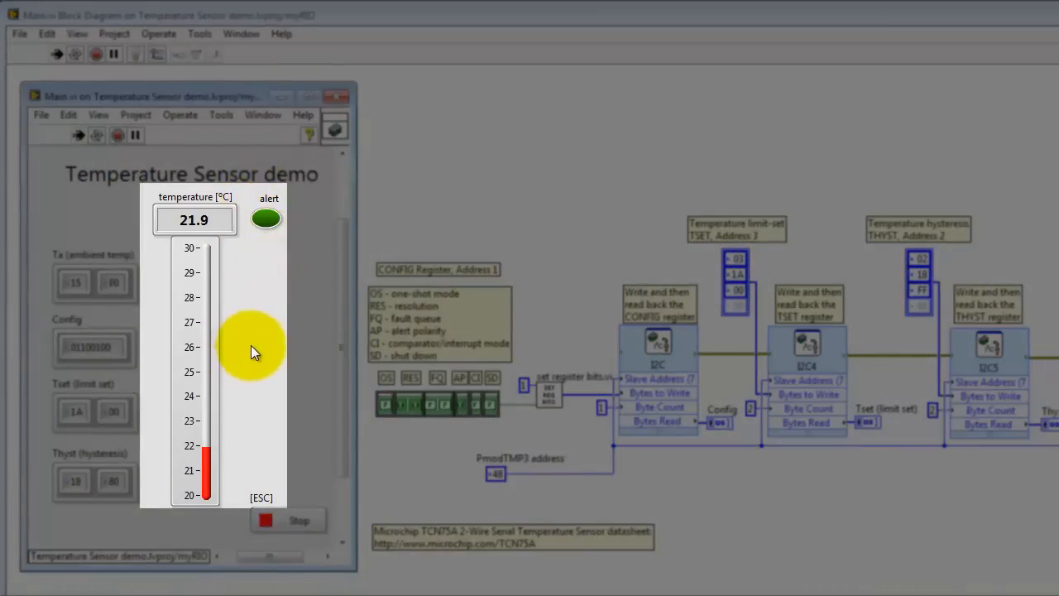
{"action": "mouse_move", "coordinate": [258, 355]}
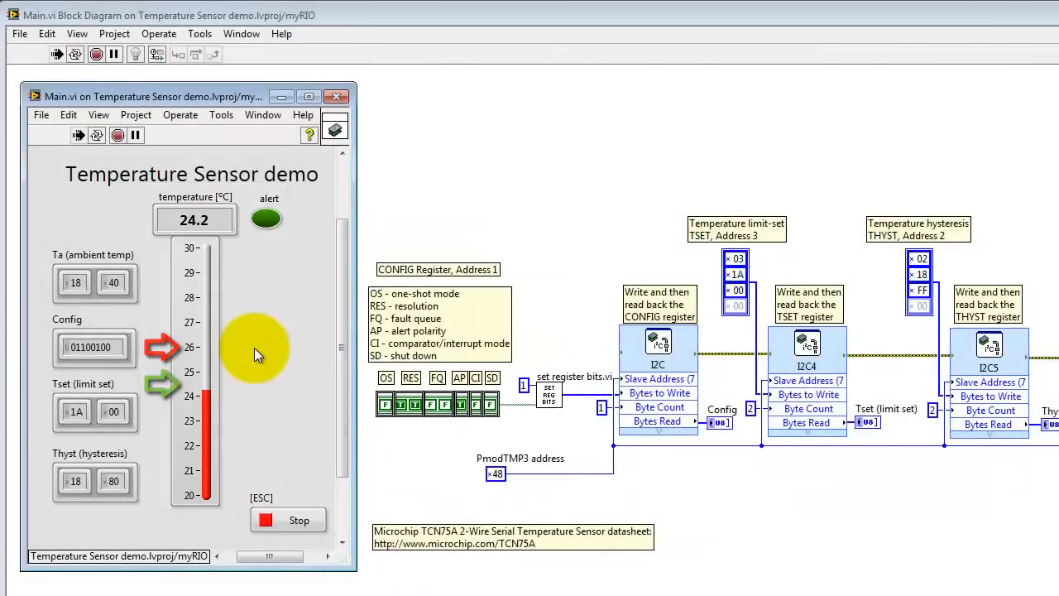
{"action": "left_click", "coordinate": [288, 519]}
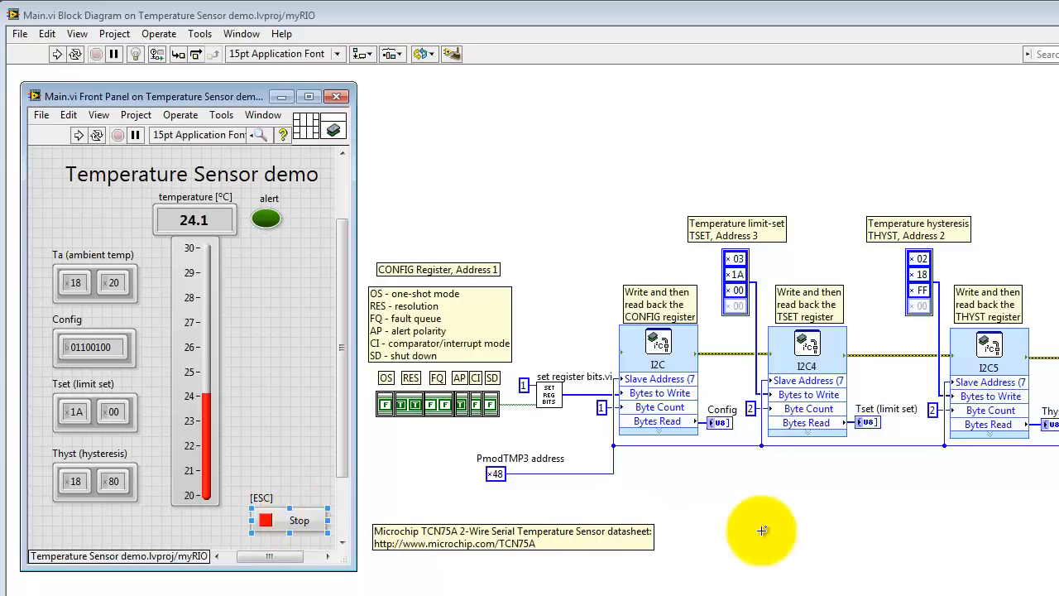
Close the front panel and pan the diagram to the I2C2 and ALERT monitoring loop
{"action": "left_click", "coordinate": [331, 96]}
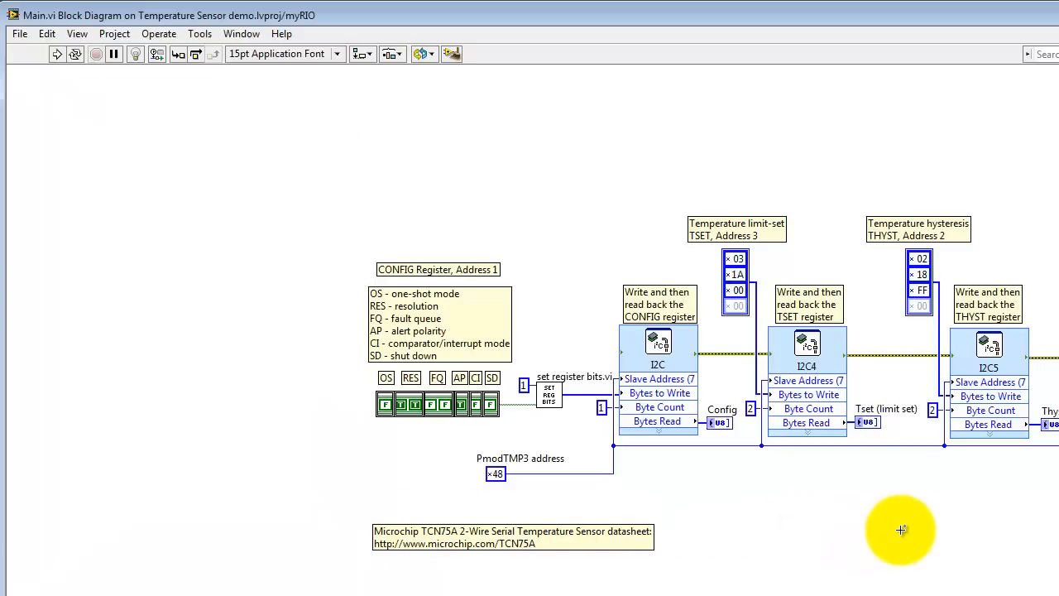
{"action": "left_click_drag", "start_coordinate": [900, 530], "coordinate": [561, 451]}
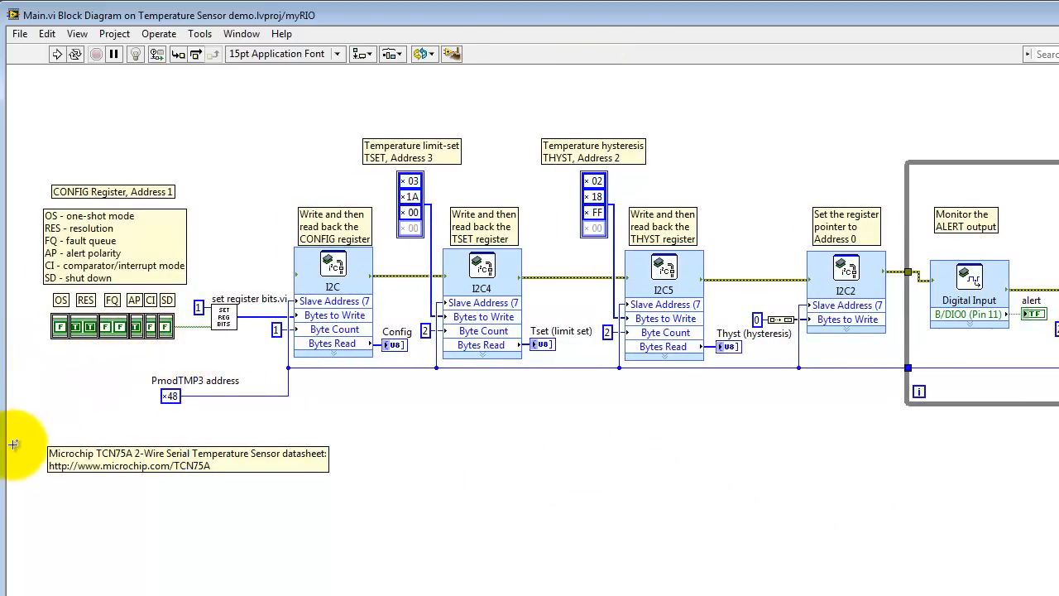
{"action": "mouse_move", "coordinate": [297, 424]}
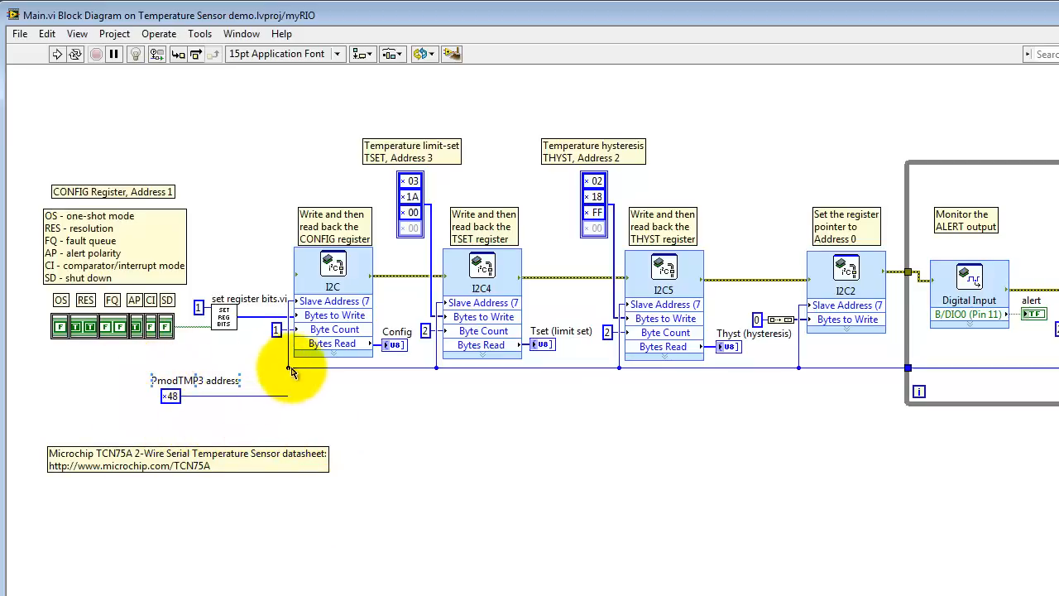
{"action": "mouse_move", "coordinate": [907, 366]}
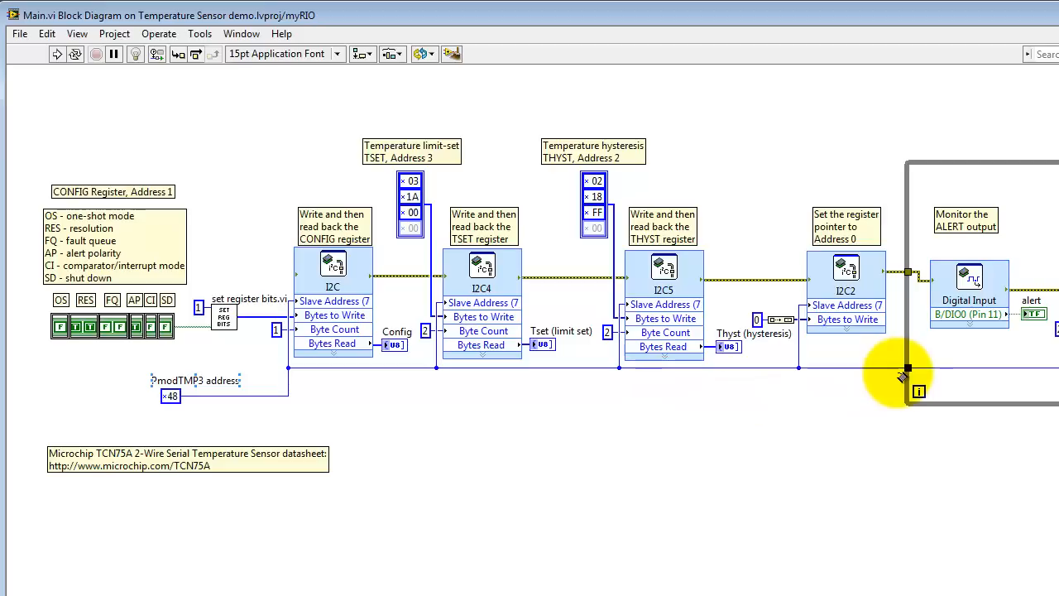
{"action": "mouse_move", "coordinate": [211, 355]}
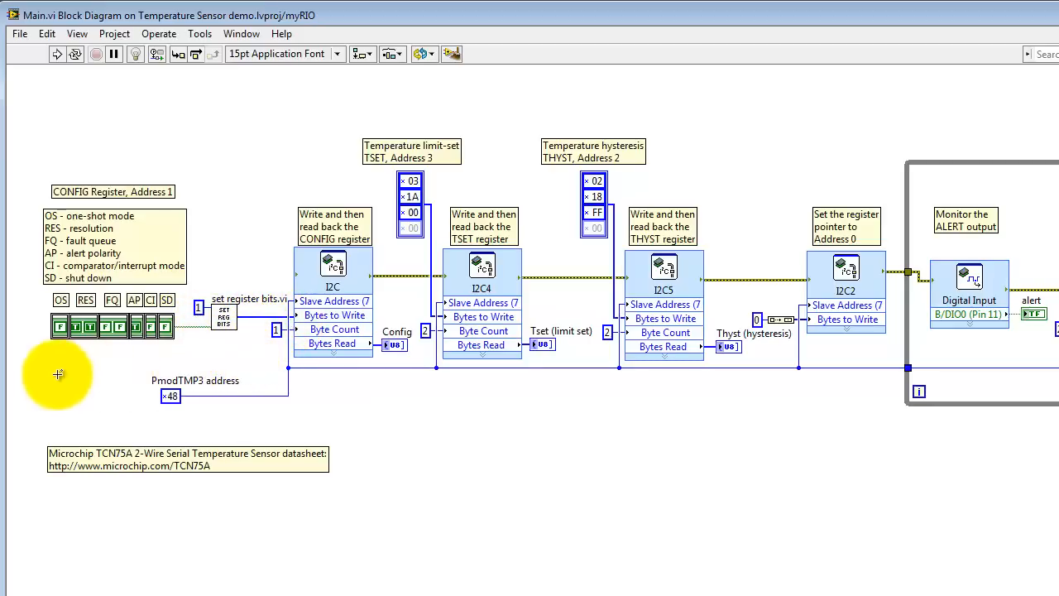
{"action": "mouse_move", "coordinate": [59, 374]}
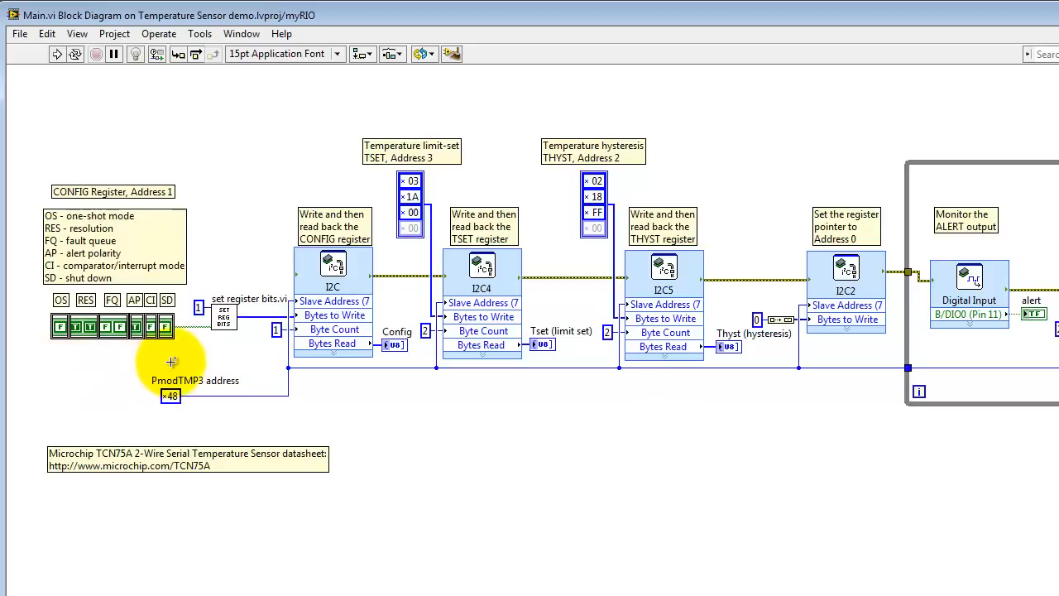
{"action": "mouse_move", "coordinate": [163, 367]}
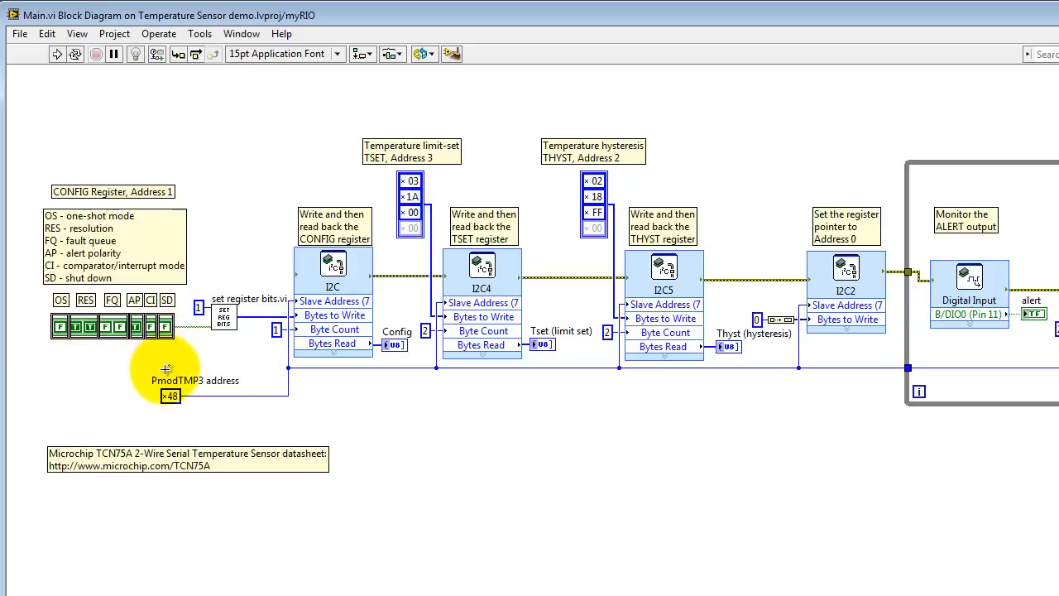
Open the set register bits subVI and browse the Numeric Conversion and Array palettes
{"action": "double_click", "coordinate": [224, 314]}
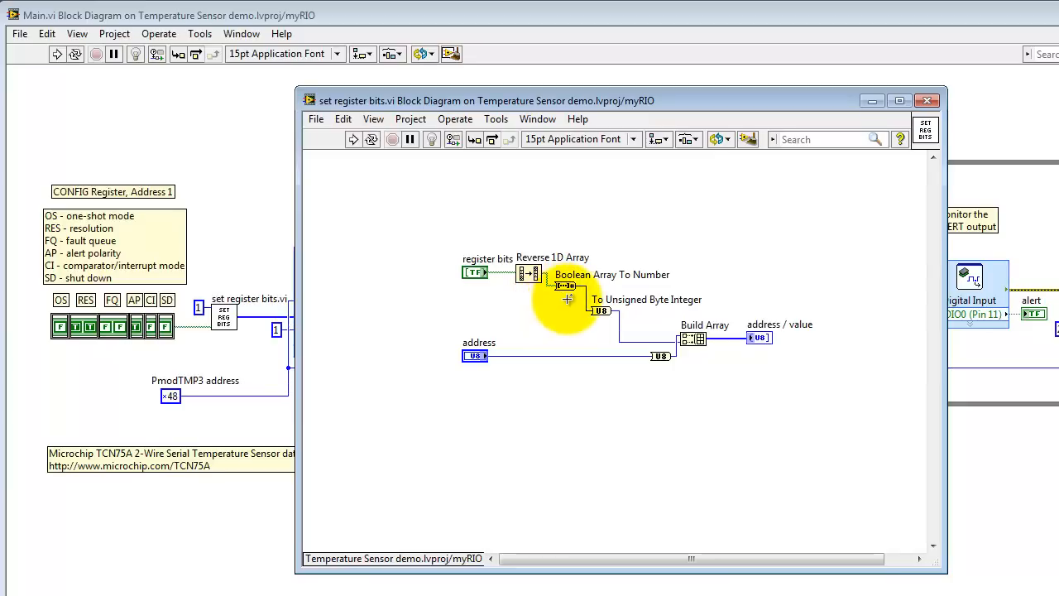
{"action": "mouse_move", "coordinate": [596, 329]}
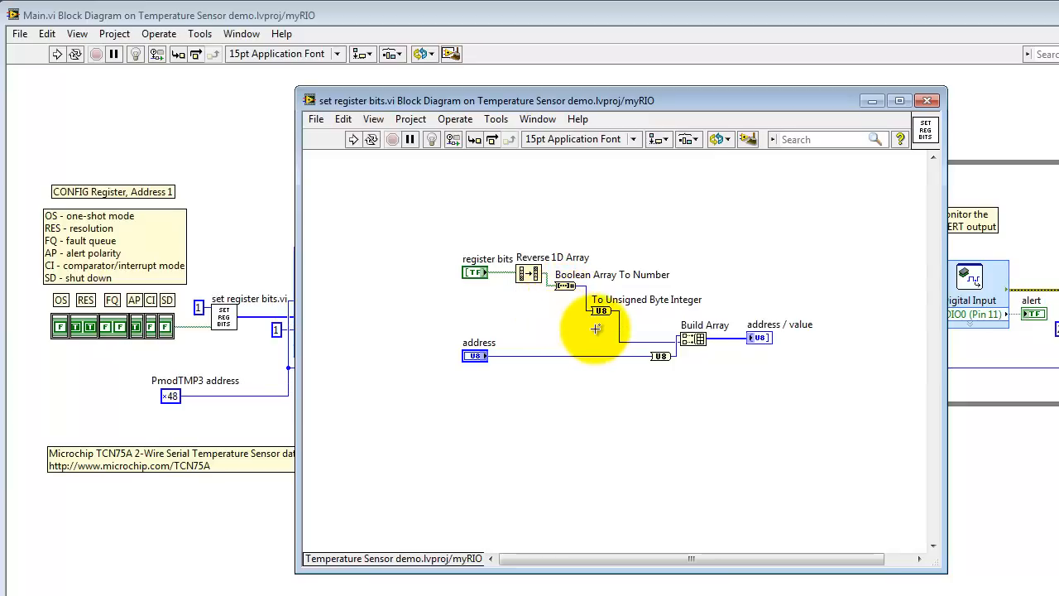
{"action": "mouse_move", "coordinate": [735, 362]}
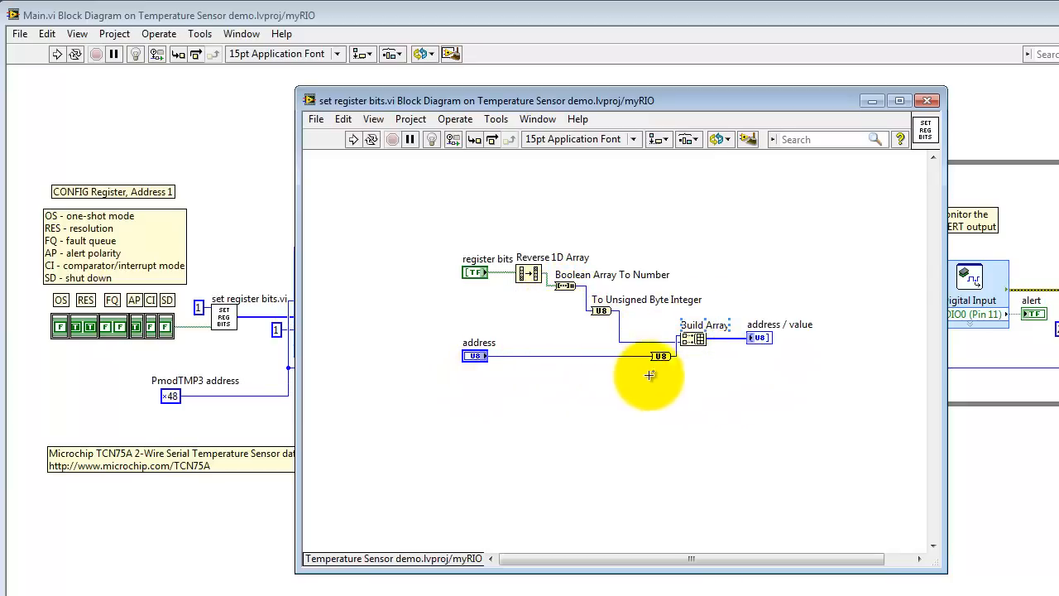
{"action": "mouse_move", "coordinate": [784, 359]}
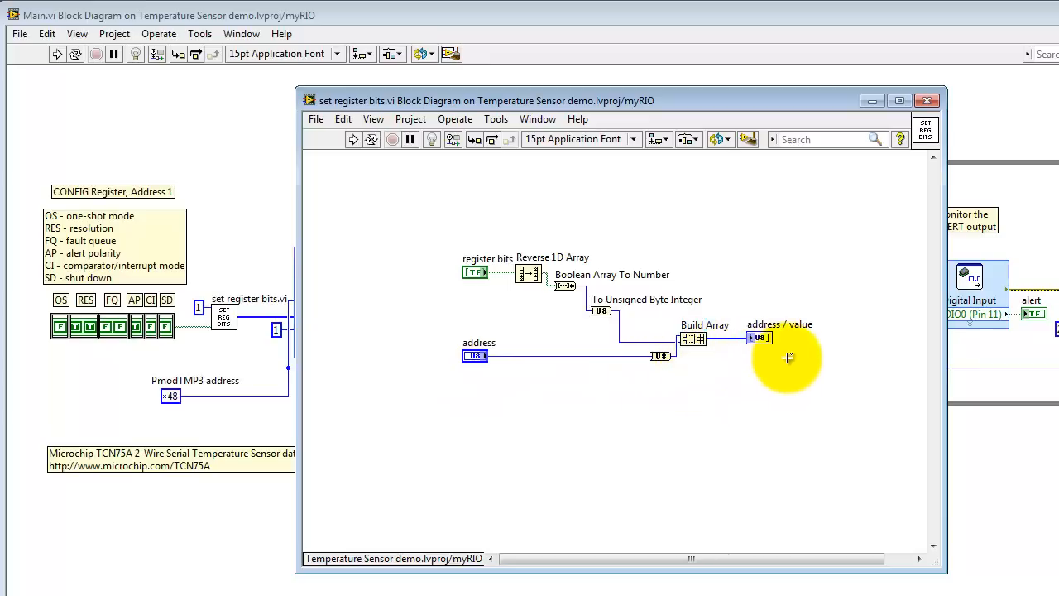
{"action": "mouse_move", "coordinate": [523, 290]}
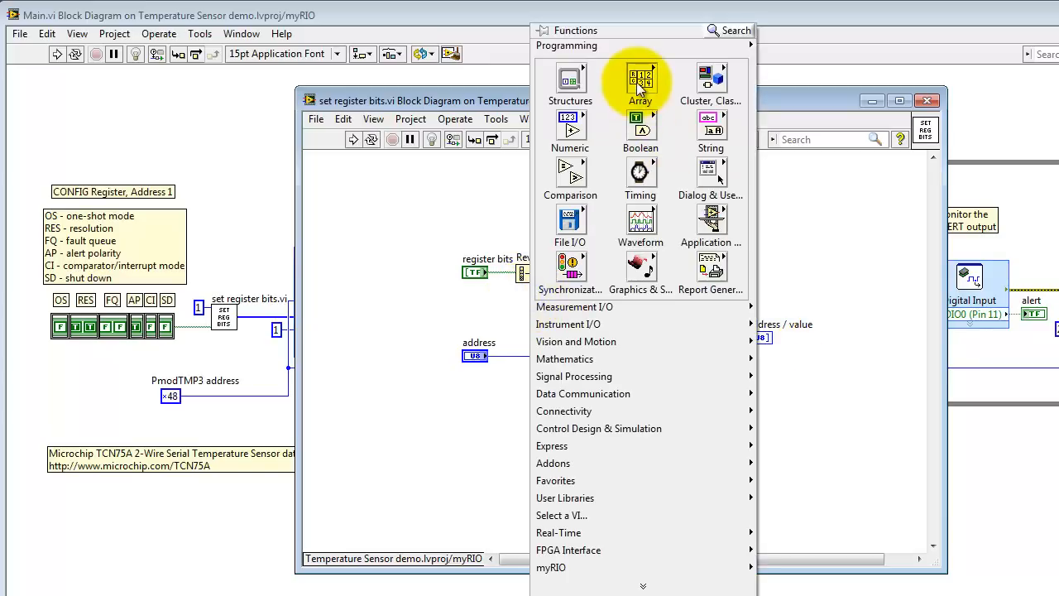
{"action": "left_click", "coordinate": [639, 79]}
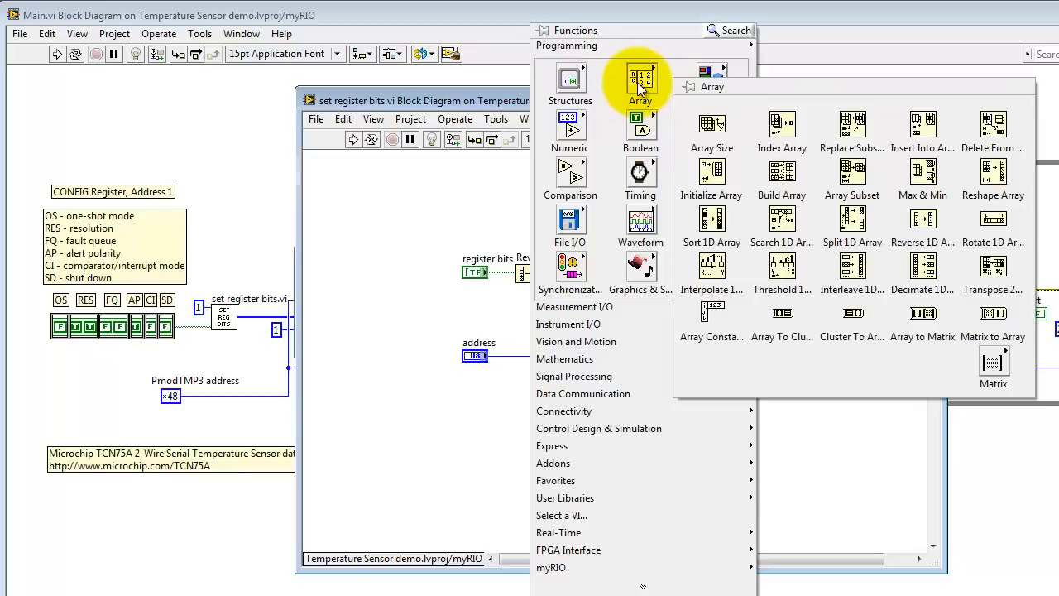
{"action": "mouse_move", "coordinate": [922, 222]}
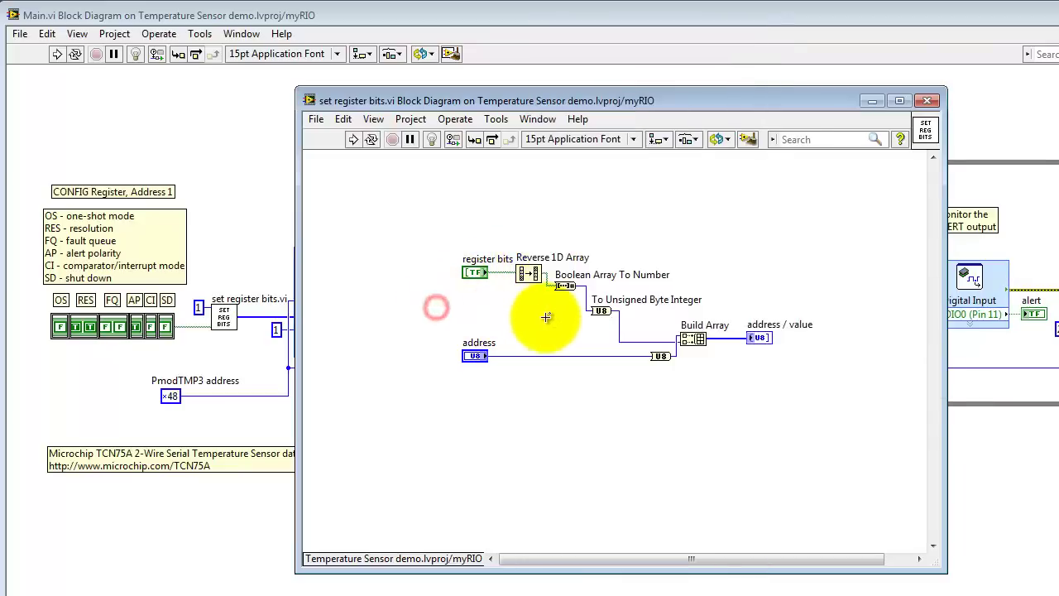
{"action": "mouse_move", "coordinate": [556, 316]}
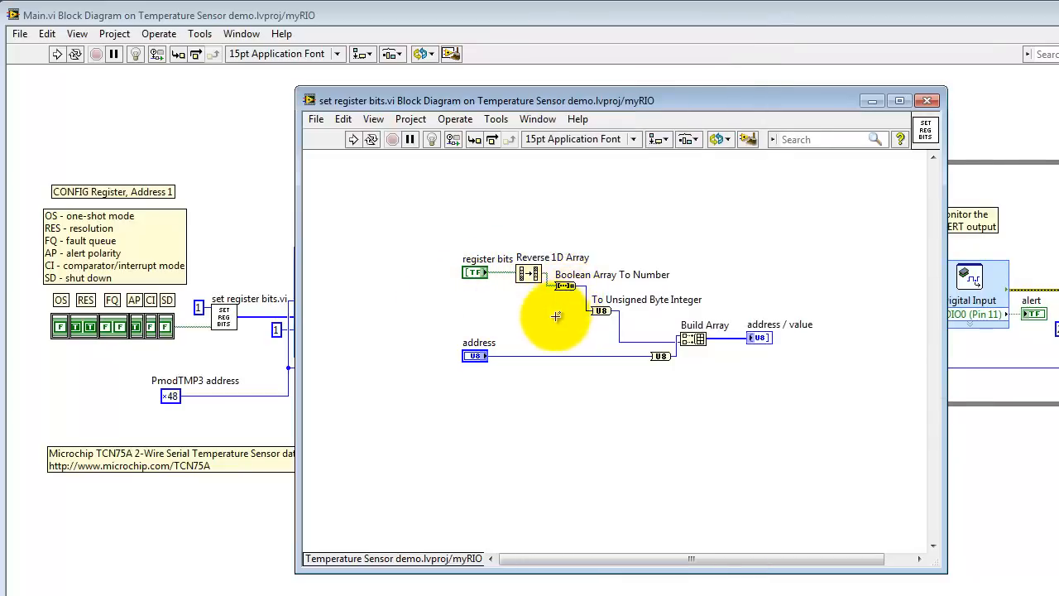
{"action": "right_click", "coordinate": [556, 316]}
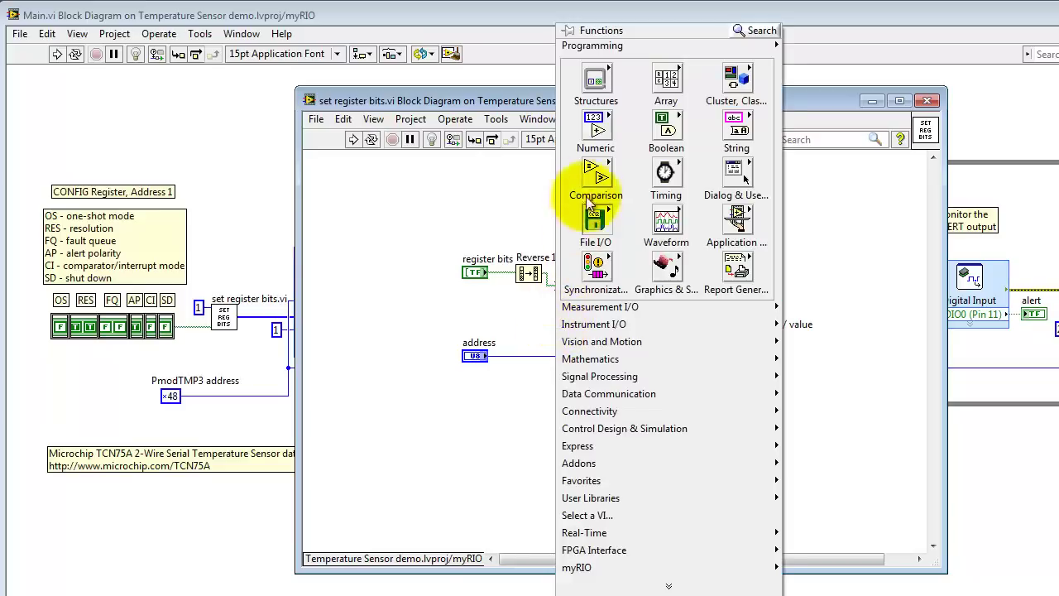
{"action": "left_click", "coordinate": [596, 129]}
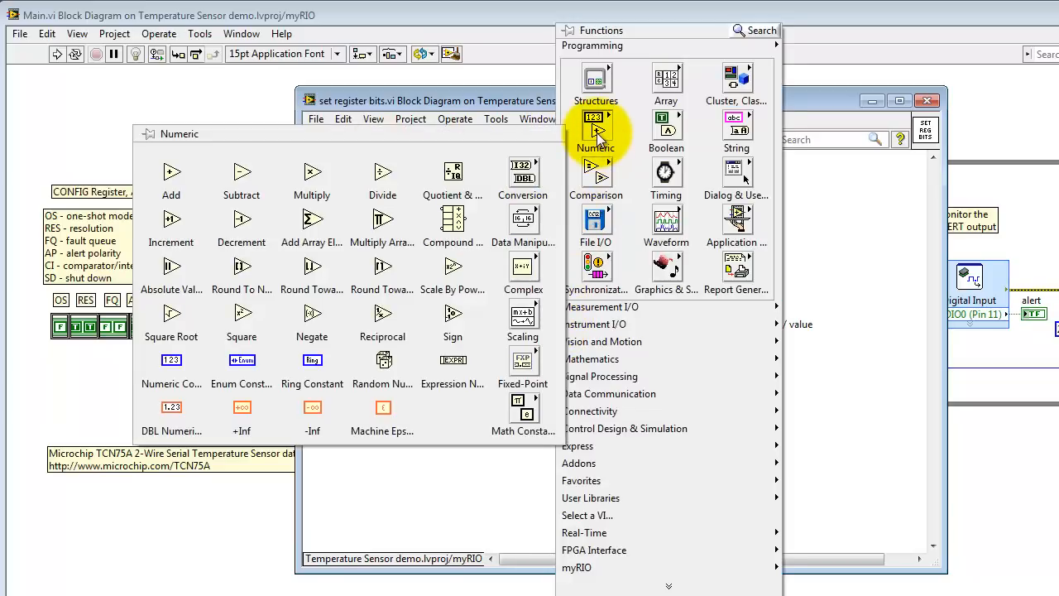
{"action": "left_click", "coordinate": [523, 173]}
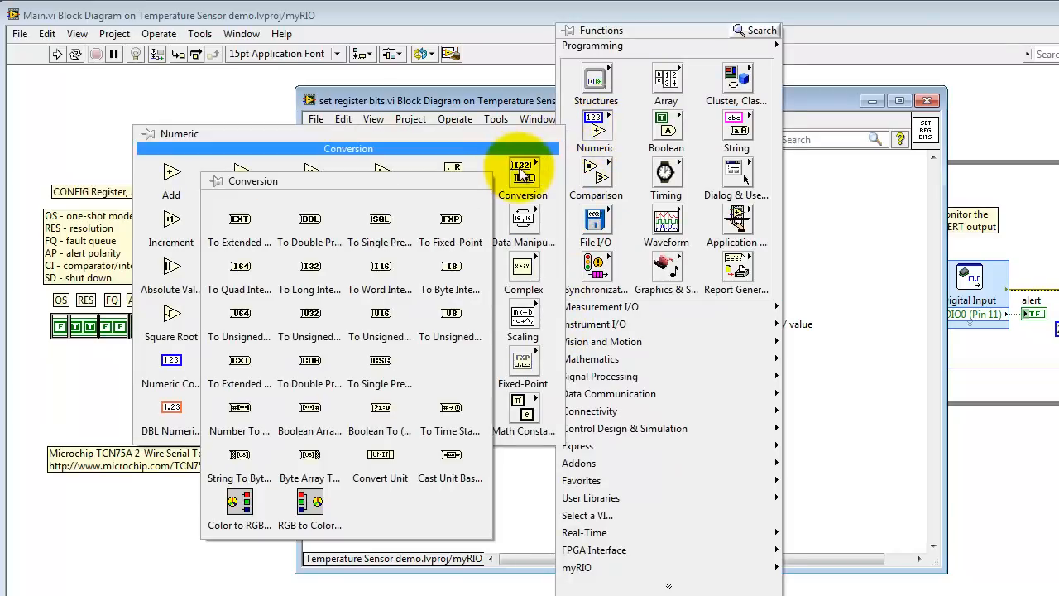
{"action": "mouse_move", "coordinate": [309, 410]}
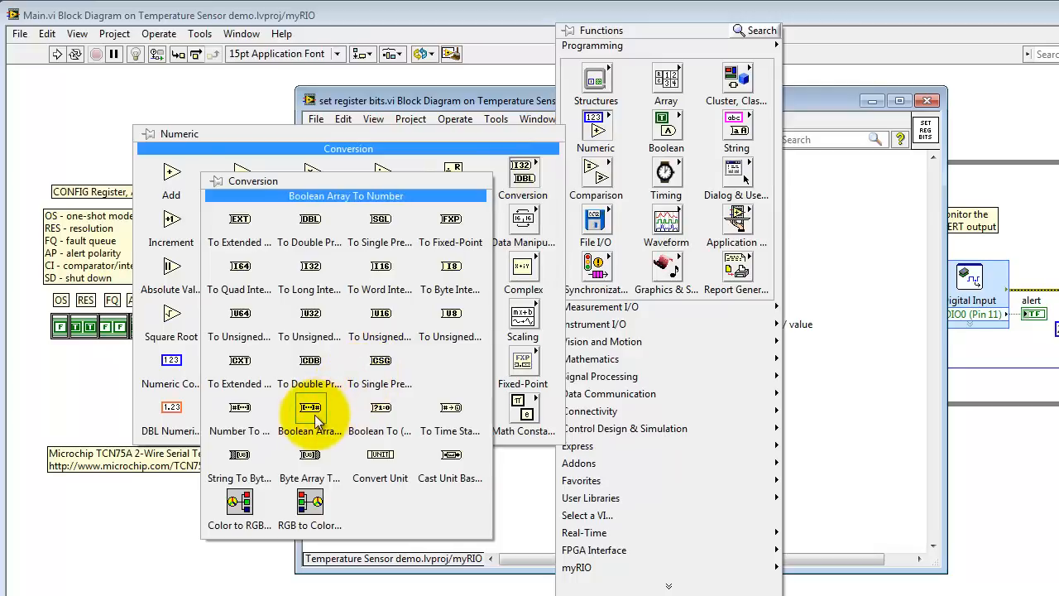
{"action": "mouse_move", "coordinate": [516, 480]}
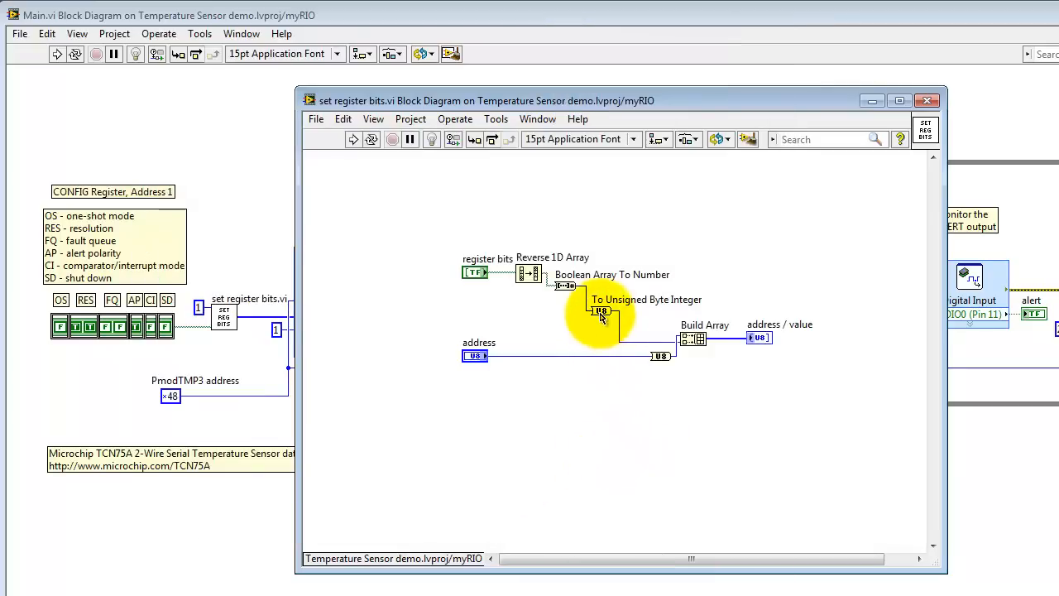
{"action": "right_click", "coordinate": [603, 316]}
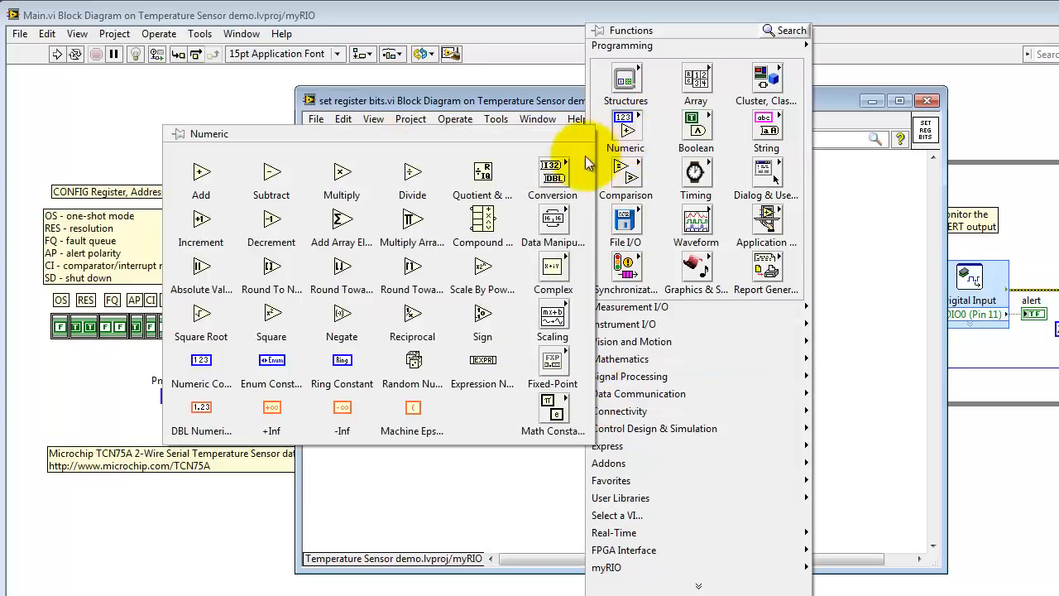
{"action": "left_click", "coordinate": [553, 174]}
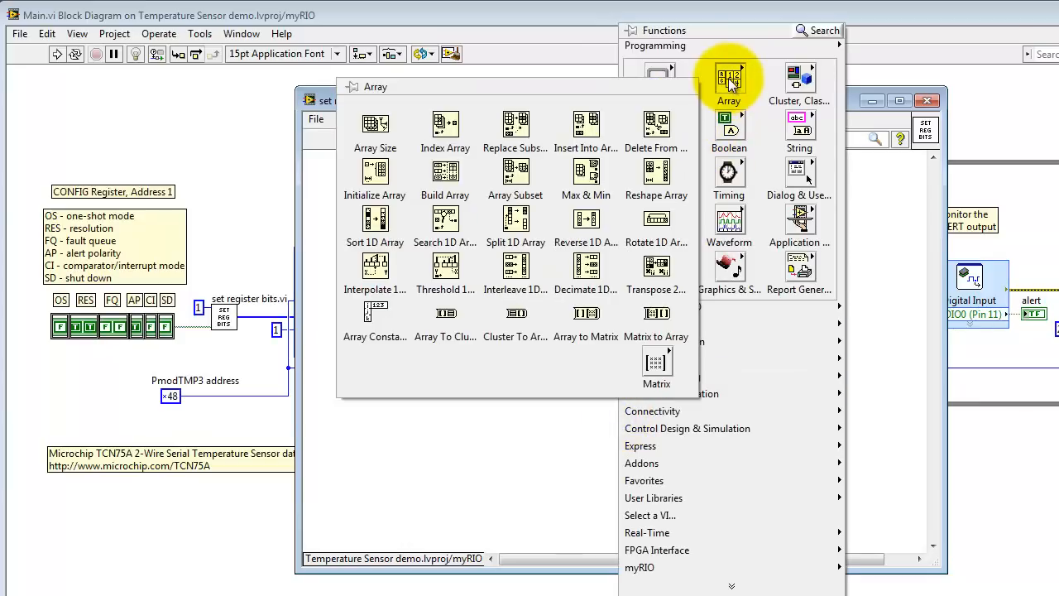
{"action": "mouse_move", "coordinate": [461, 176]}
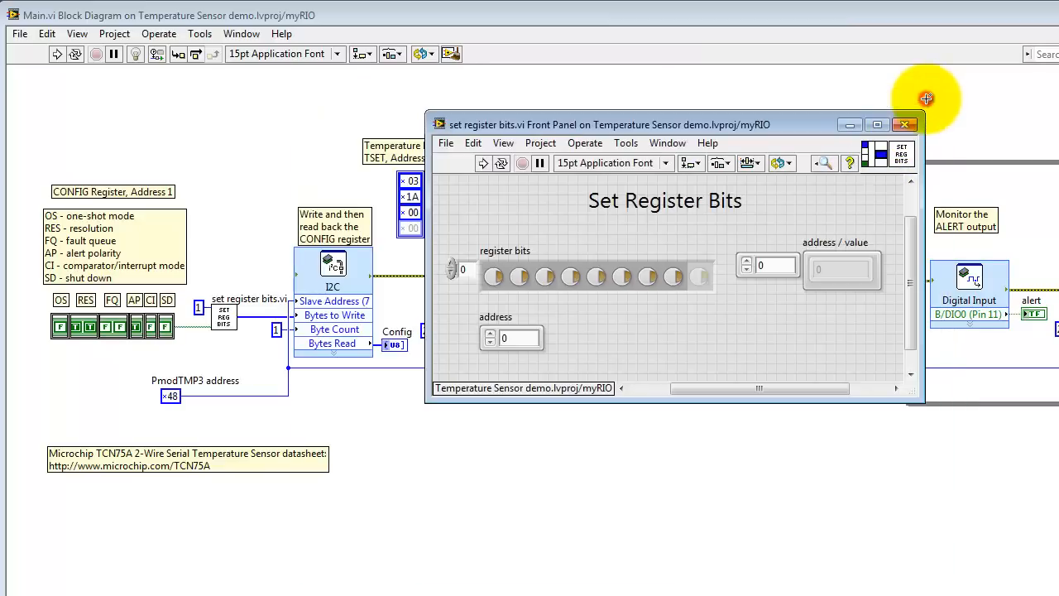
Close the set register bits front panel to return to the Main block diagram
{"action": "left_click", "coordinate": [904, 124]}
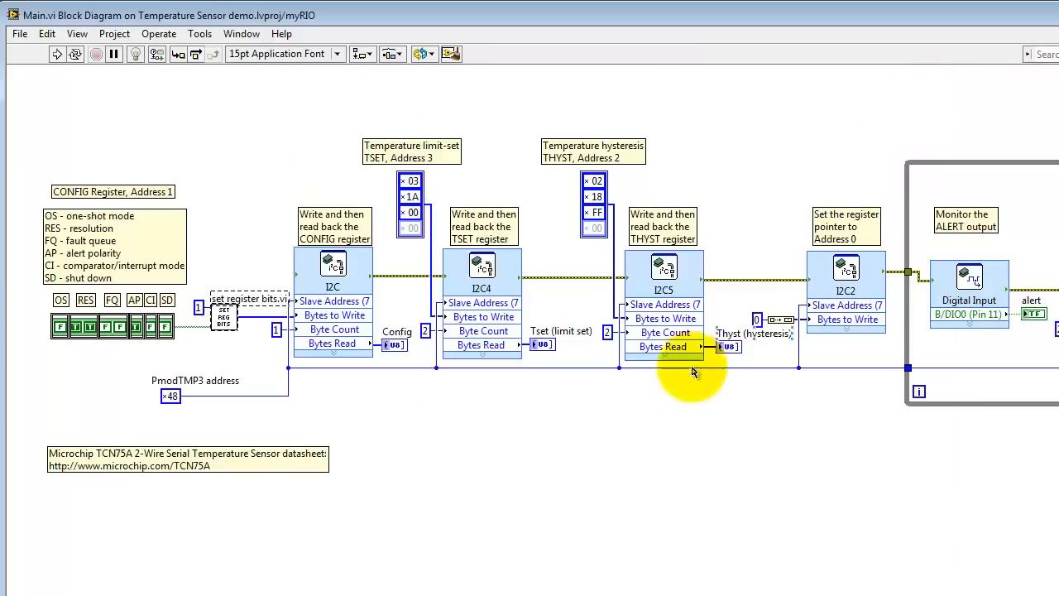
{"action": "mouse_move", "coordinate": [667, 475]}
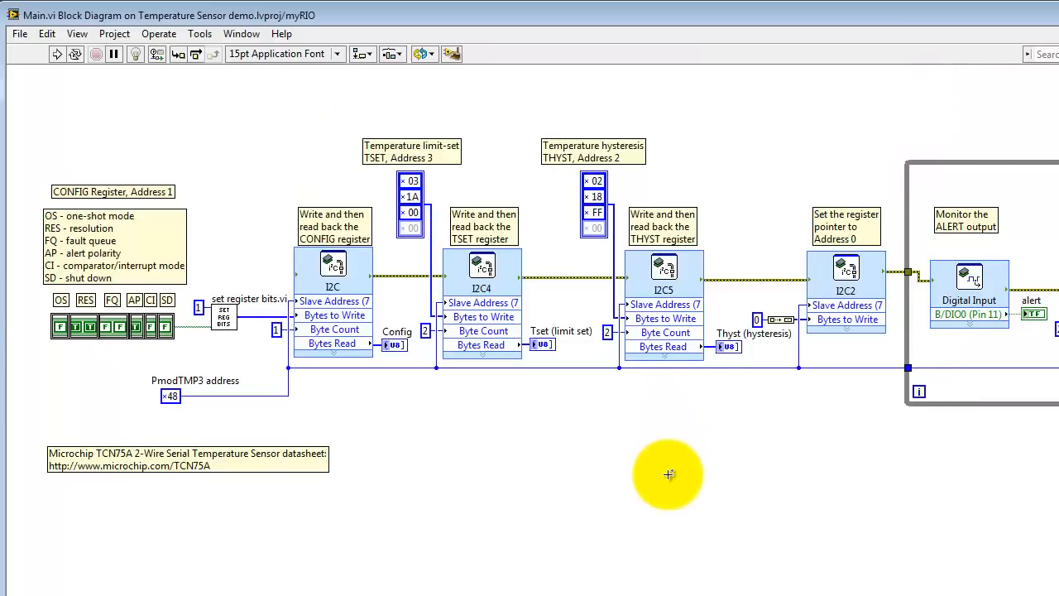
{"action": "mouse_move", "coordinate": [384, 374]}
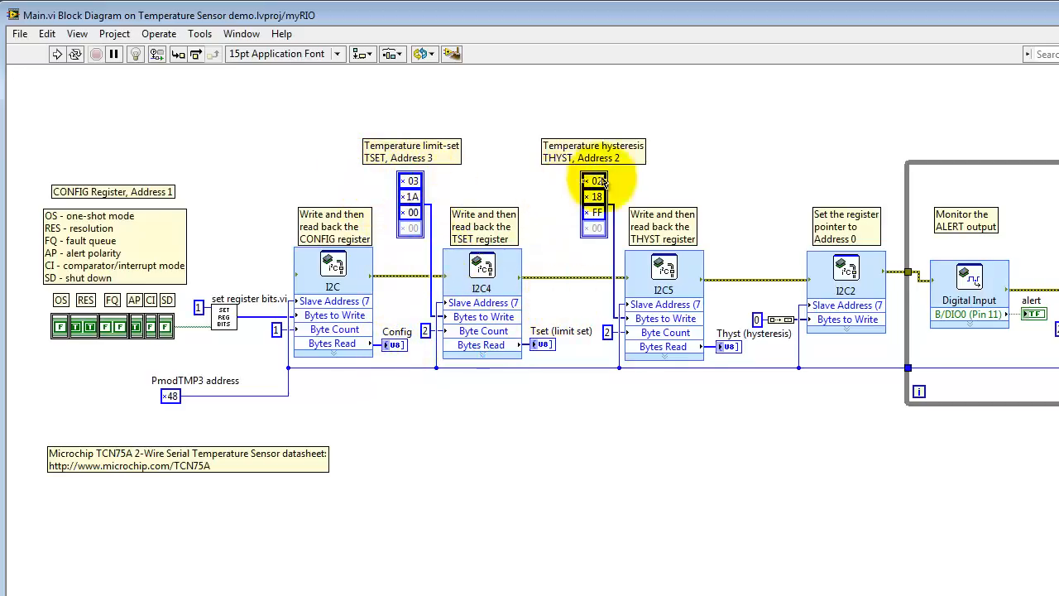
{"action": "mouse_move", "coordinate": [742, 293]}
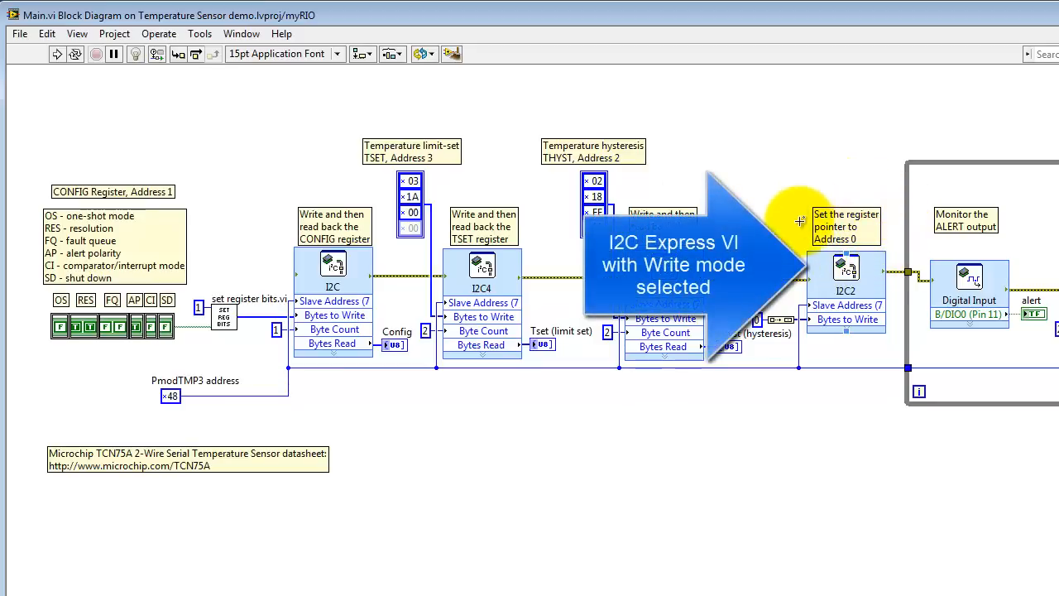
{"action": "mouse_move", "coordinate": [897, 272]}
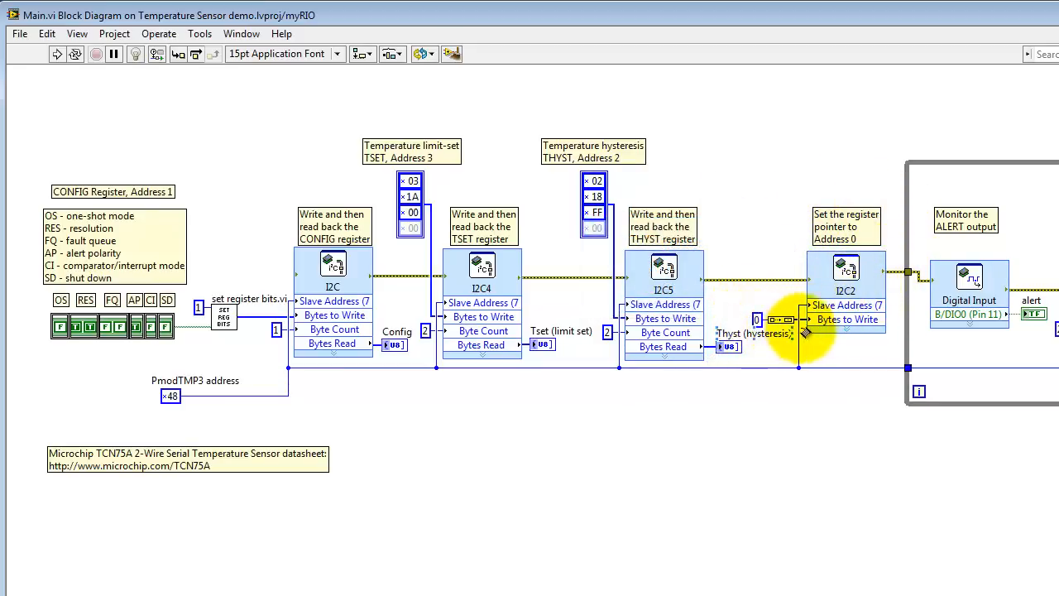
{"action": "mouse_move", "coordinate": [887, 444]}
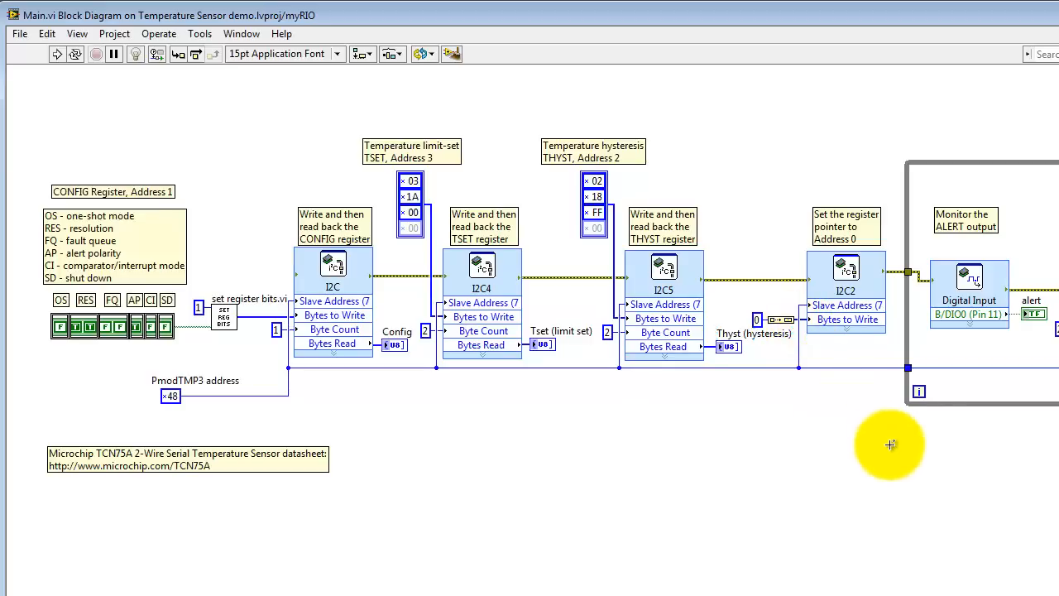
{"action": "left_click_drag", "start_coordinate": [891, 443], "coordinate": [526, 455]}
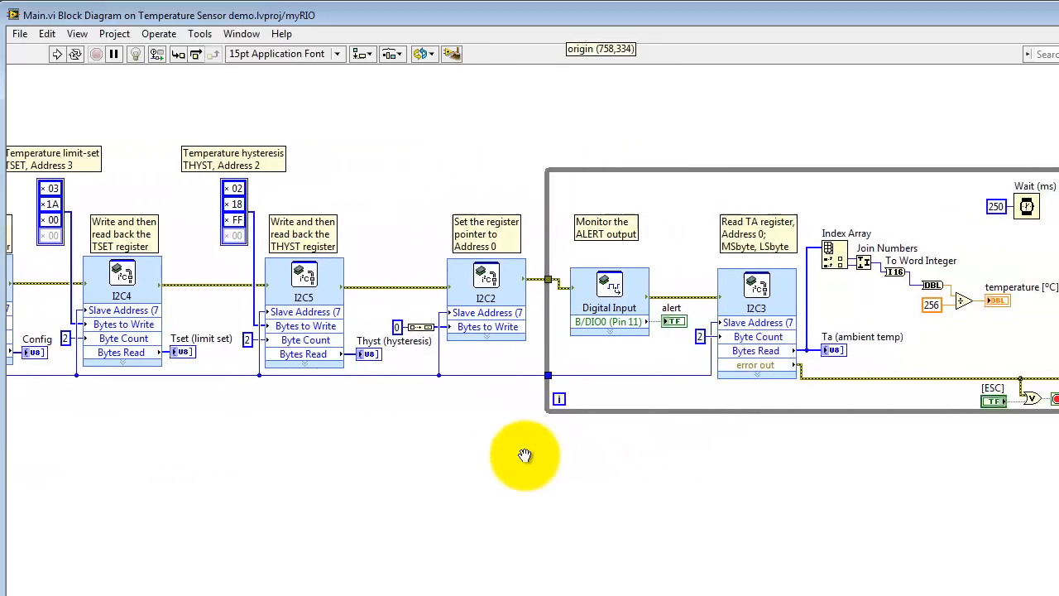
{"action": "left_click_drag", "start_coordinate": [526, 455], "coordinate": [275, 461]}
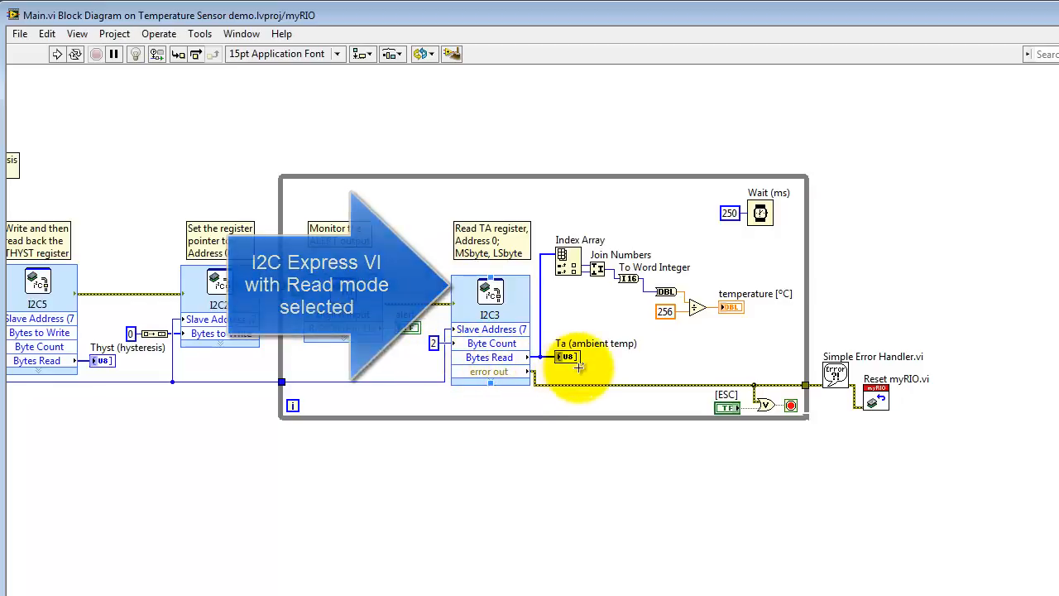
{"action": "left_click", "coordinate": [572, 361]}
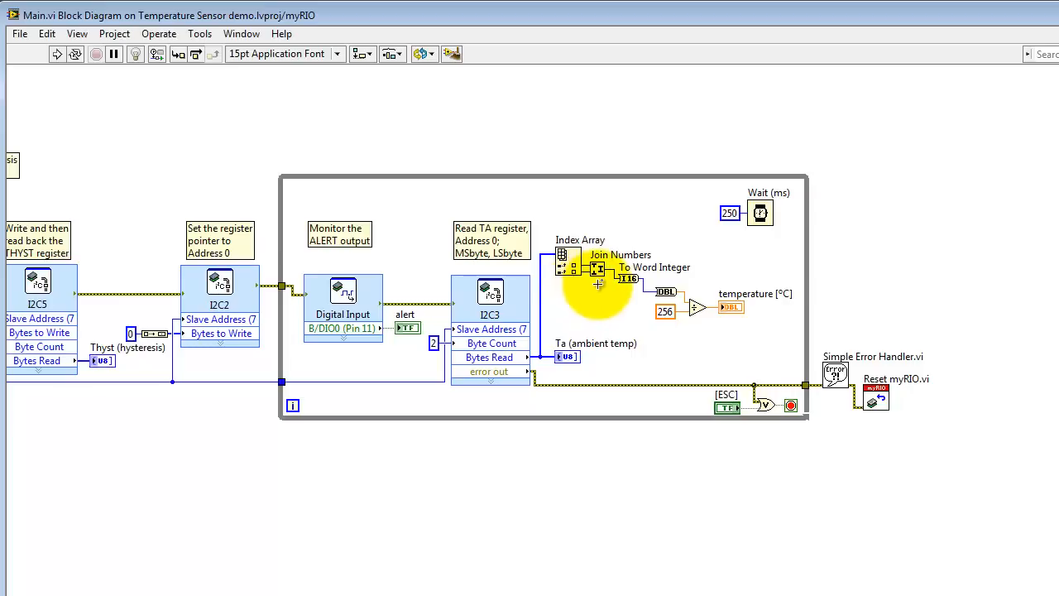
{"action": "right_click", "coordinate": [599, 285]}
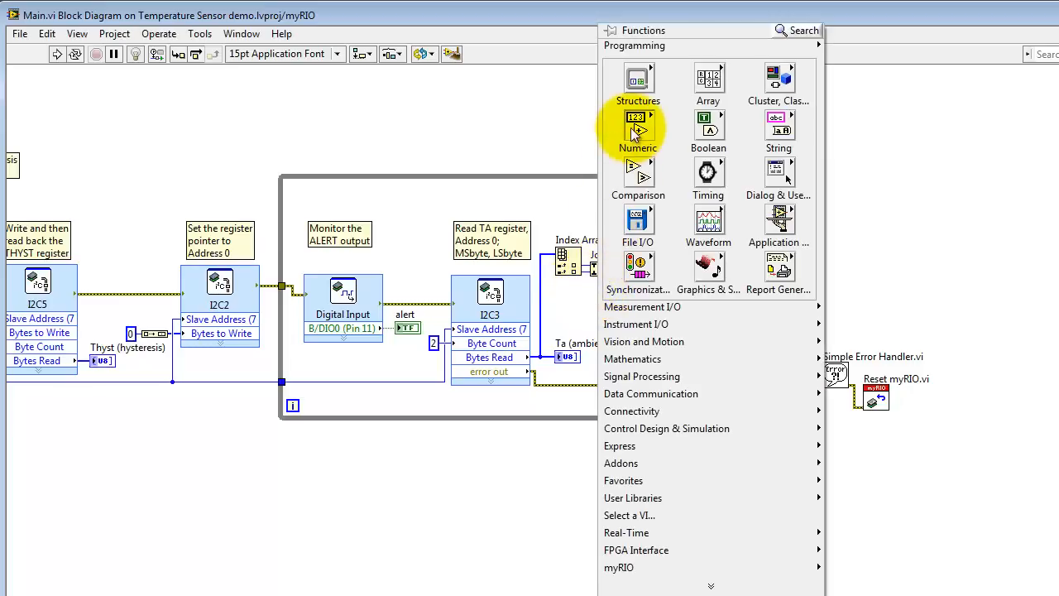
{"action": "left_click", "coordinate": [639, 129]}
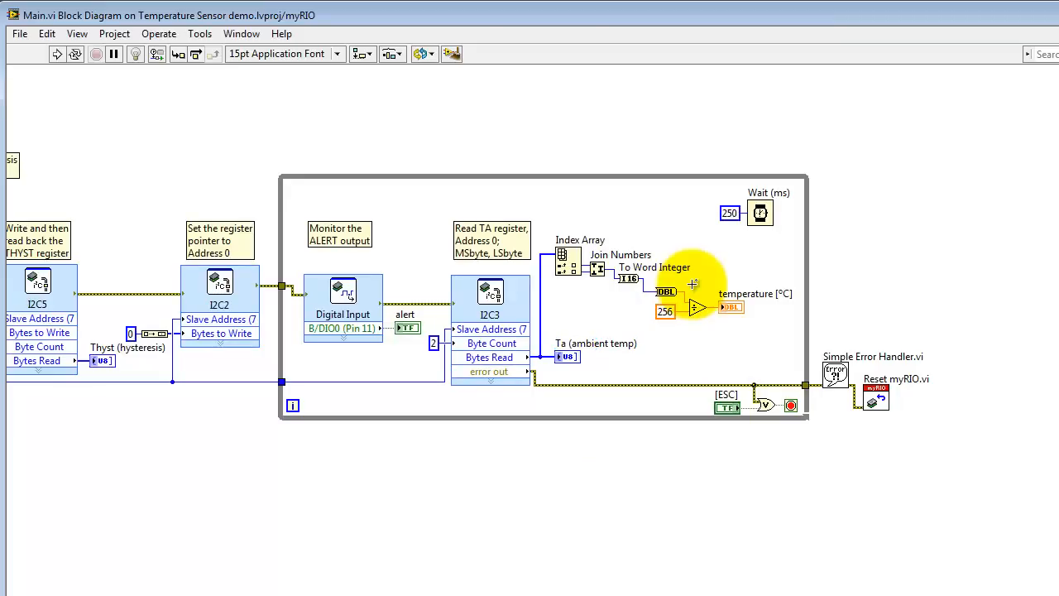
{"action": "mouse_move", "coordinate": [686, 337]}
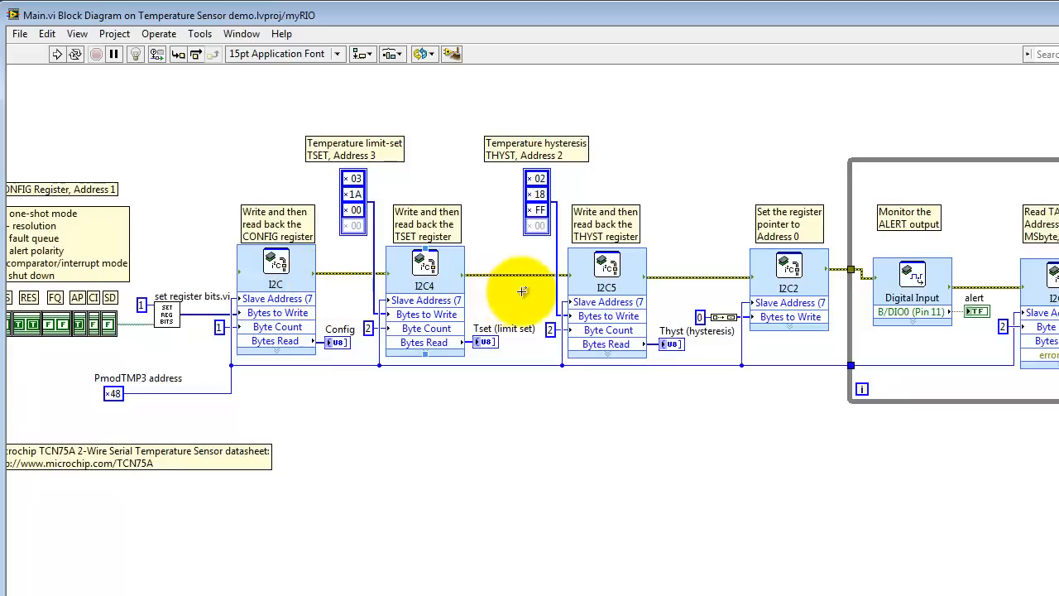
{"action": "mouse_move", "coordinate": [905, 450]}
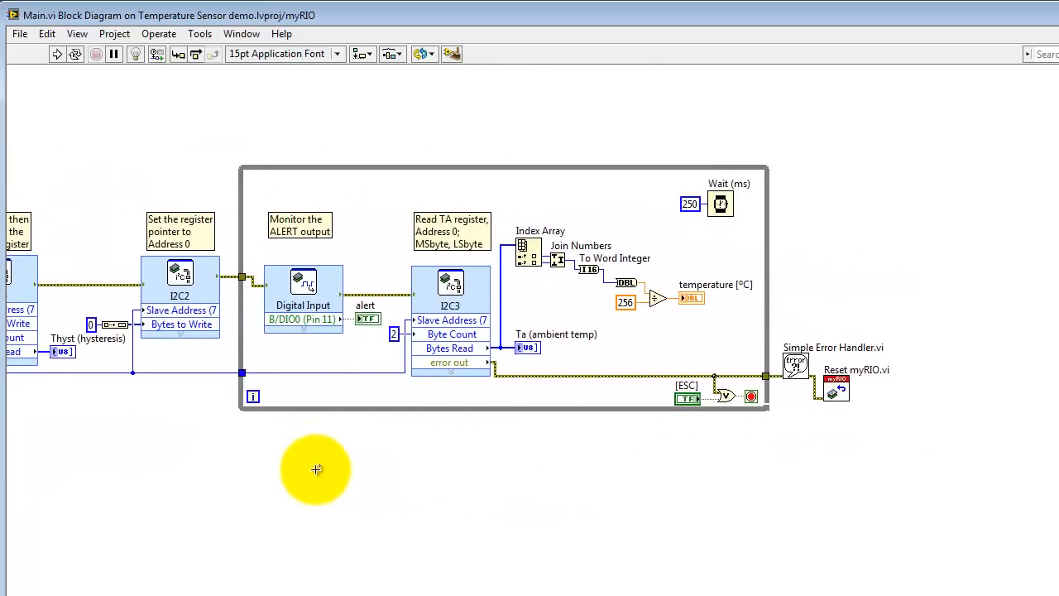
{"action": "mouse_move", "coordinate": [497, 321]}
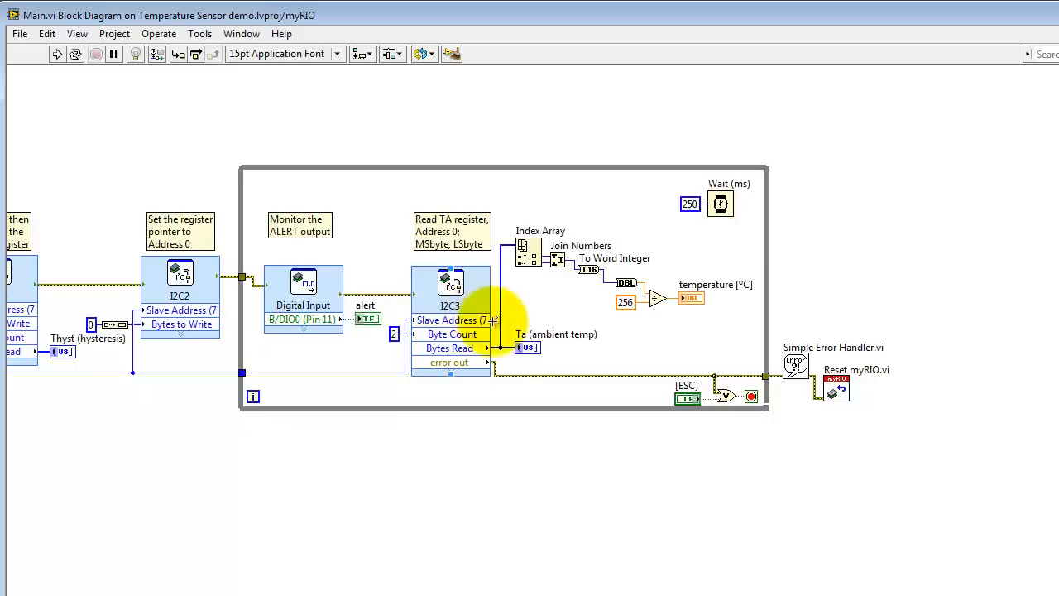